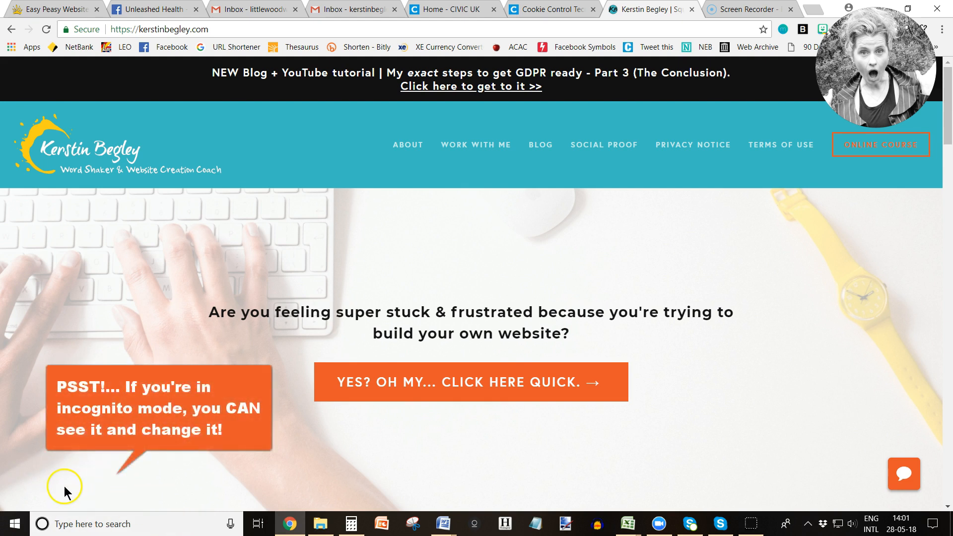
mouse_move(240, 353)
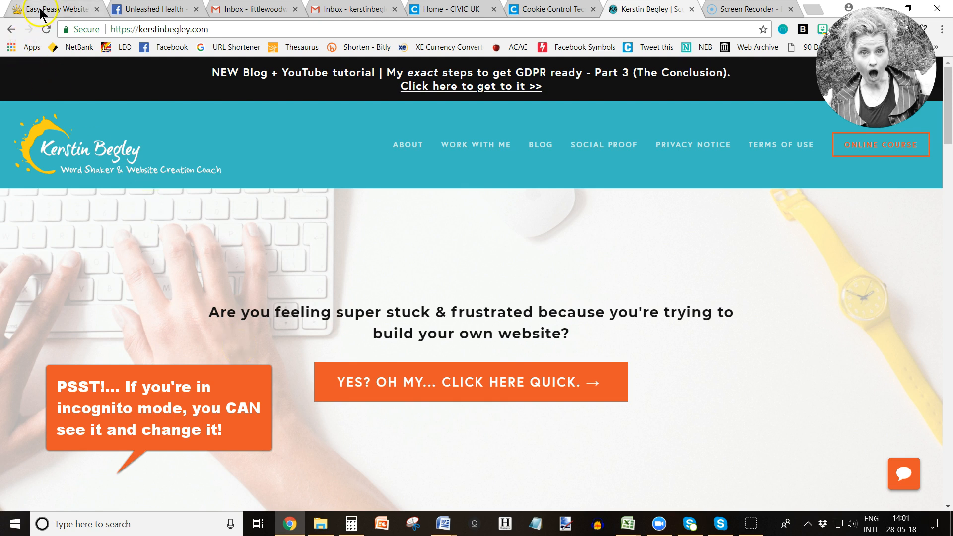
Go to the Easy Peasy site's admin and reach Settings > Cookies & Visitor Data
left_click(49, 9)
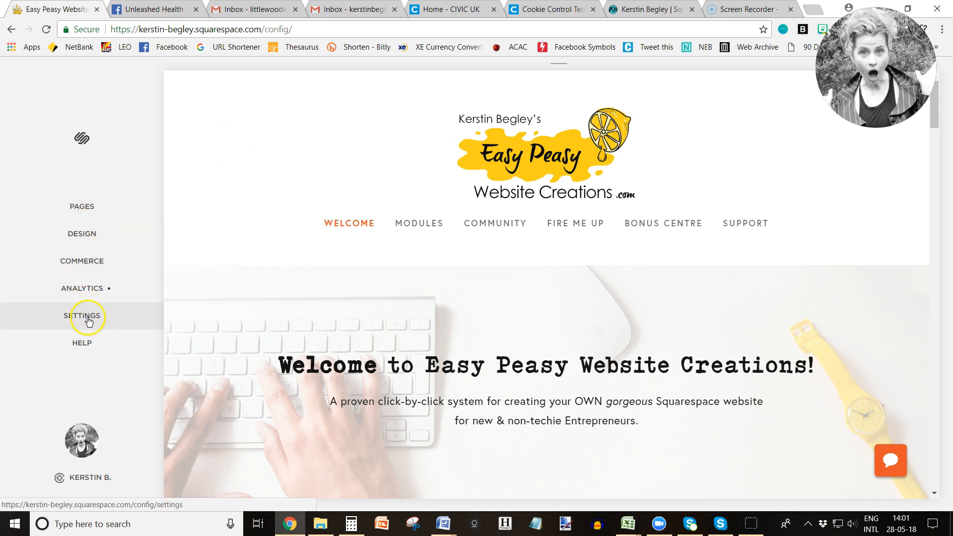
left_click(81, 315)
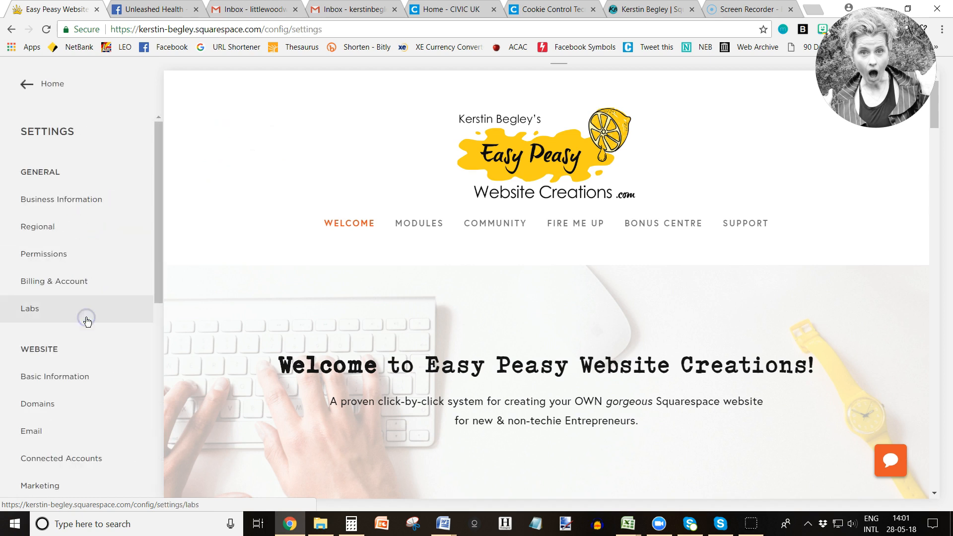
mouse_move(26, 85)
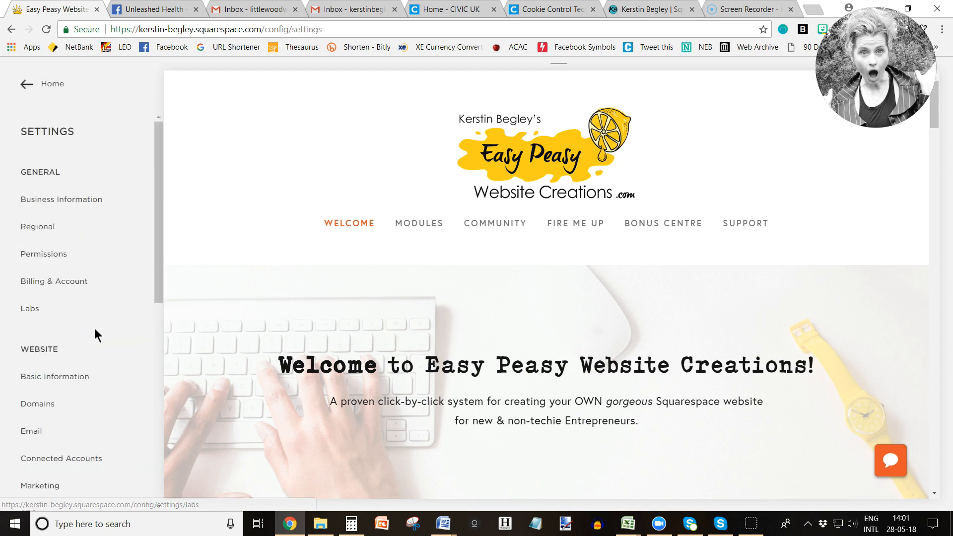
left_click(55, 327)
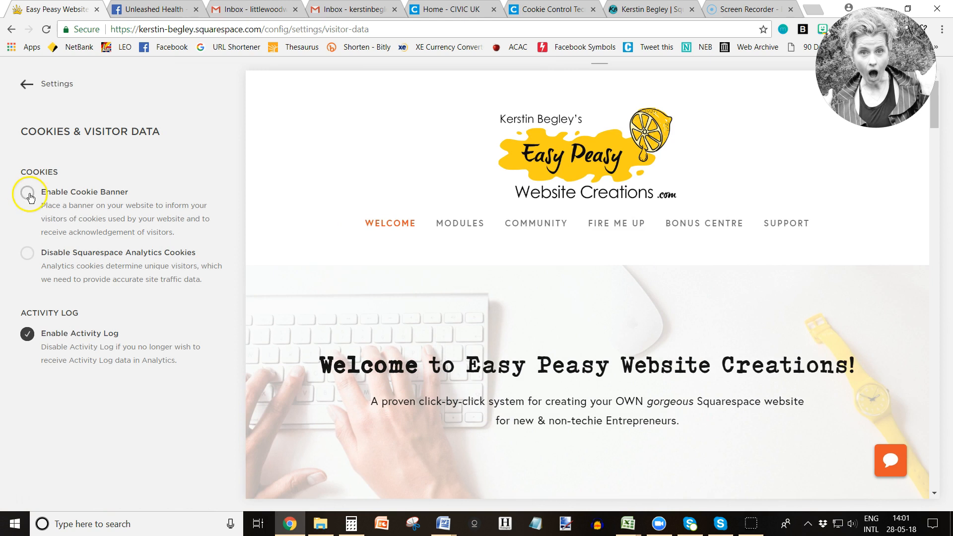
Enable the cookie banner and confirm the Cookie Usage notice
left_click(27, 193)
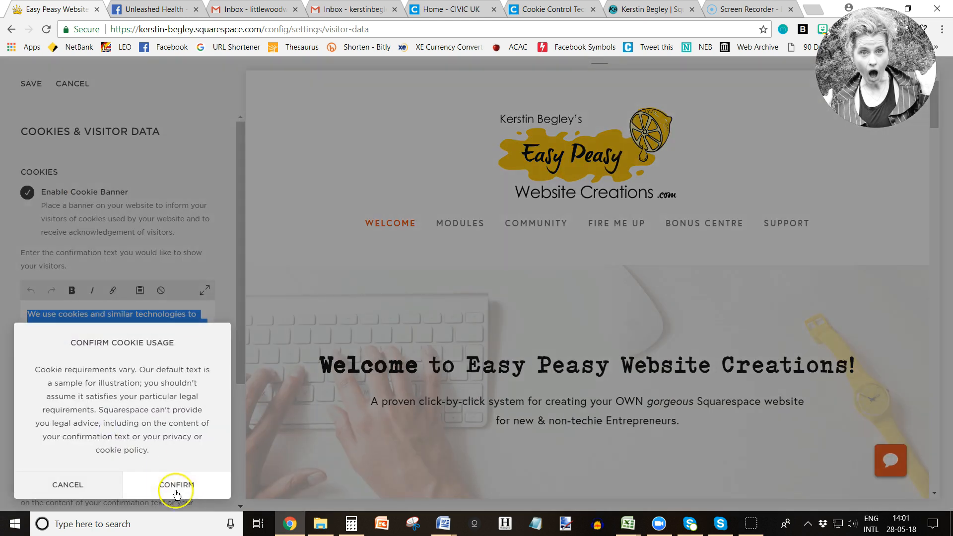
left_click(177, 487)
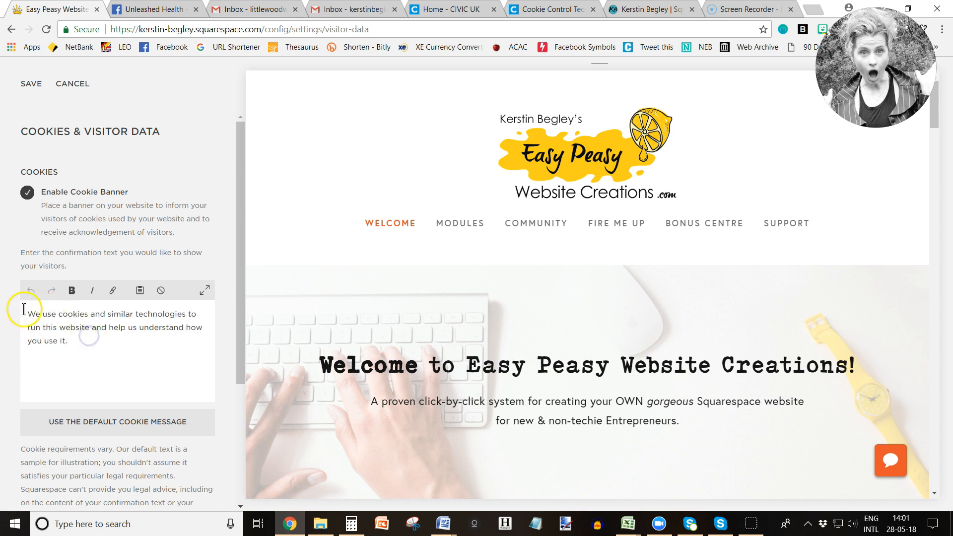
Write a 'This Site Uses Cookies' heading with explanation text and select the words 'Cookie Policy' for linking
type("Some of these cookies are essential, while others help us enhance your browsing experience by providing insights into how the site is being used. For more cookie info, please check our Cookie Policy.")
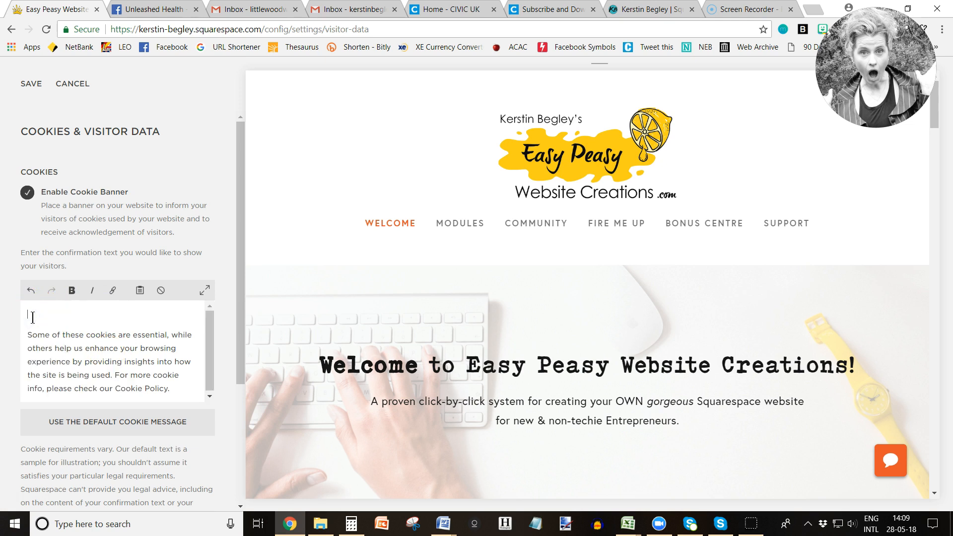
type("This Site")
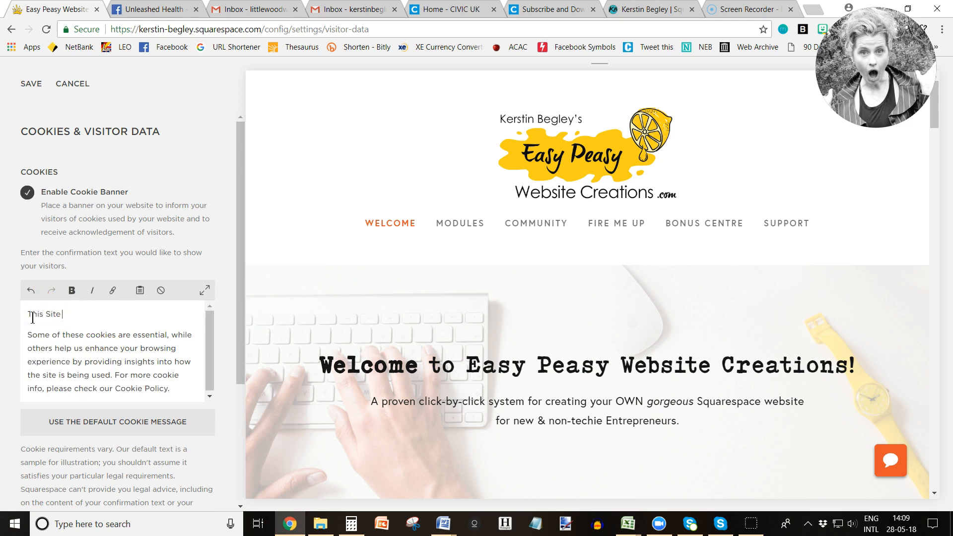
type("Uses Cookies 🍪")
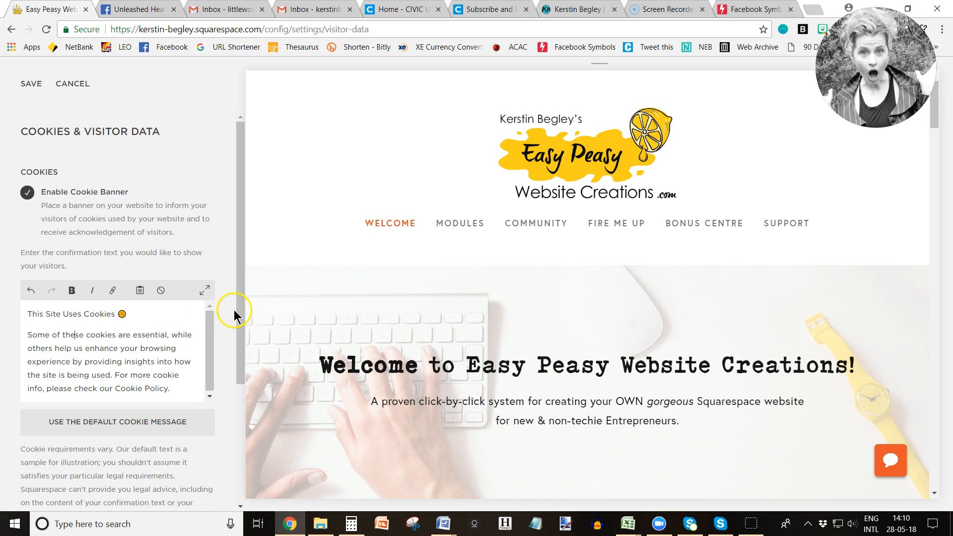
scroll("down", 3)
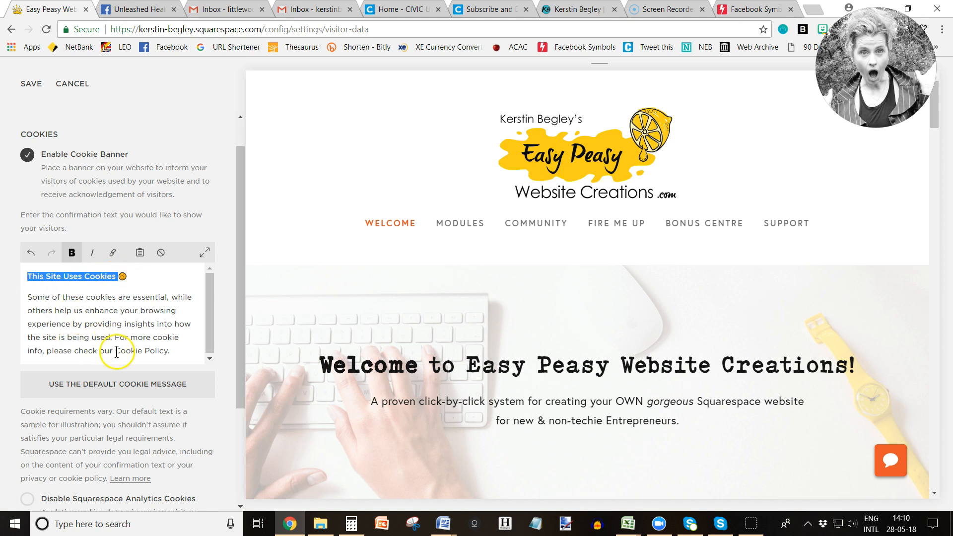
double_click(141, 351)
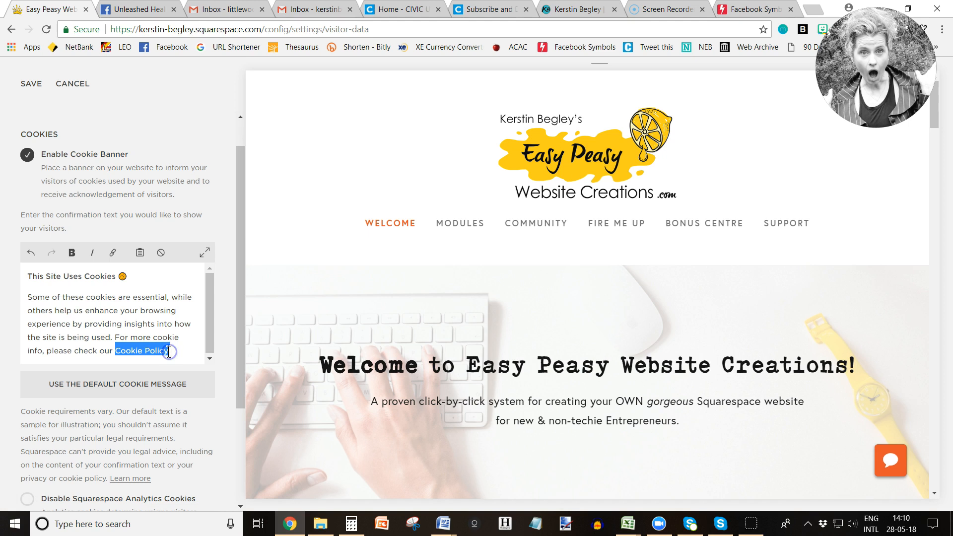
double_click(143, 350)
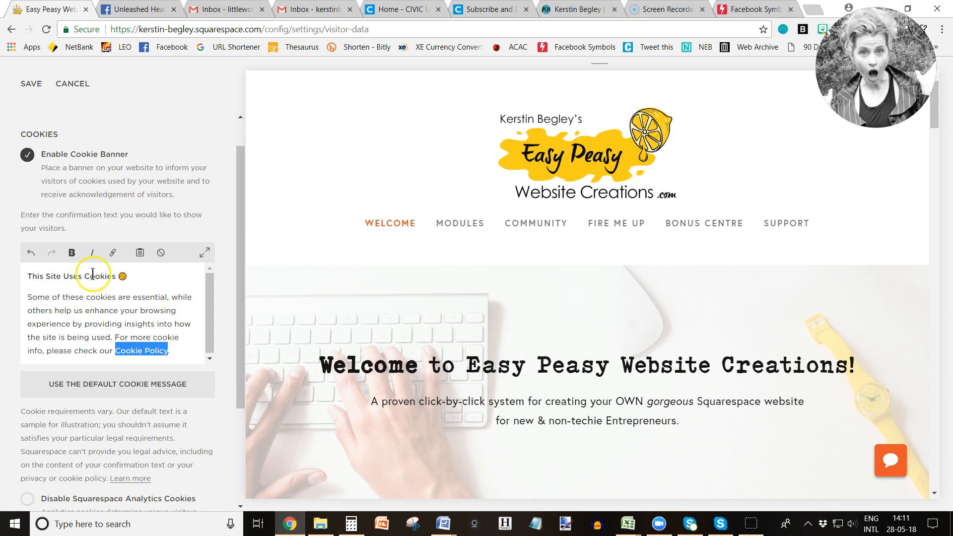
Link 'Cookie Policy' to the external address kerstinbegley.com/cookie-policy, set to open in a new window
left_click(113, 253)
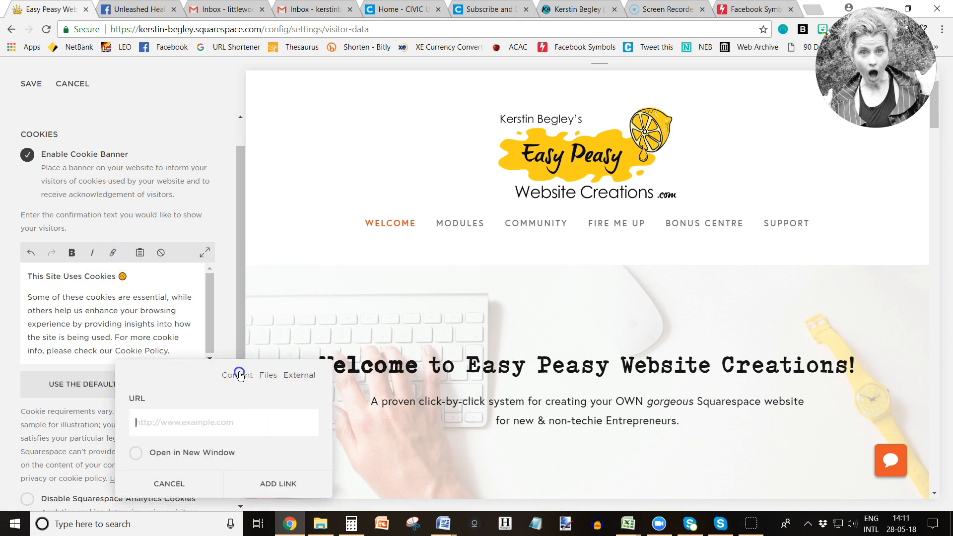
left_click(237, 375)
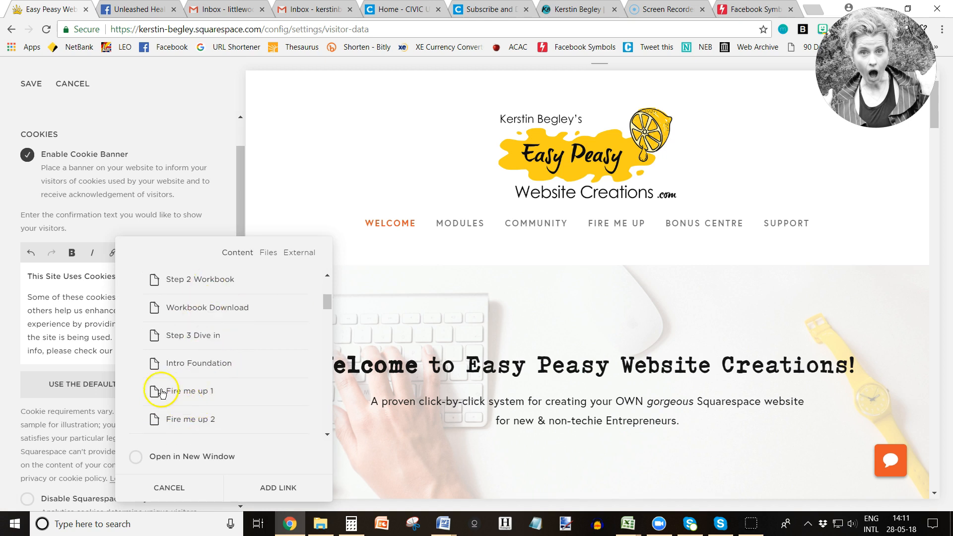
scroll("down", 3)
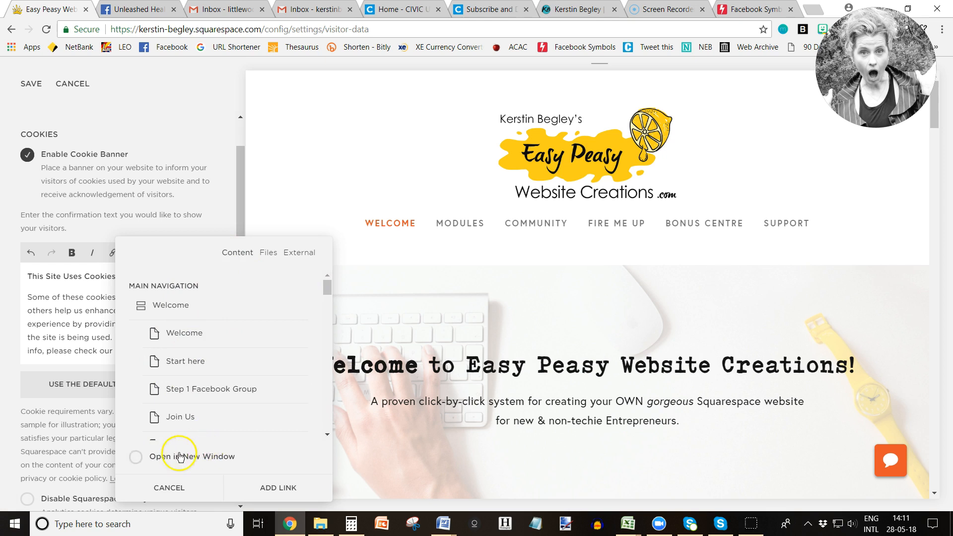
left_click(299, 253)
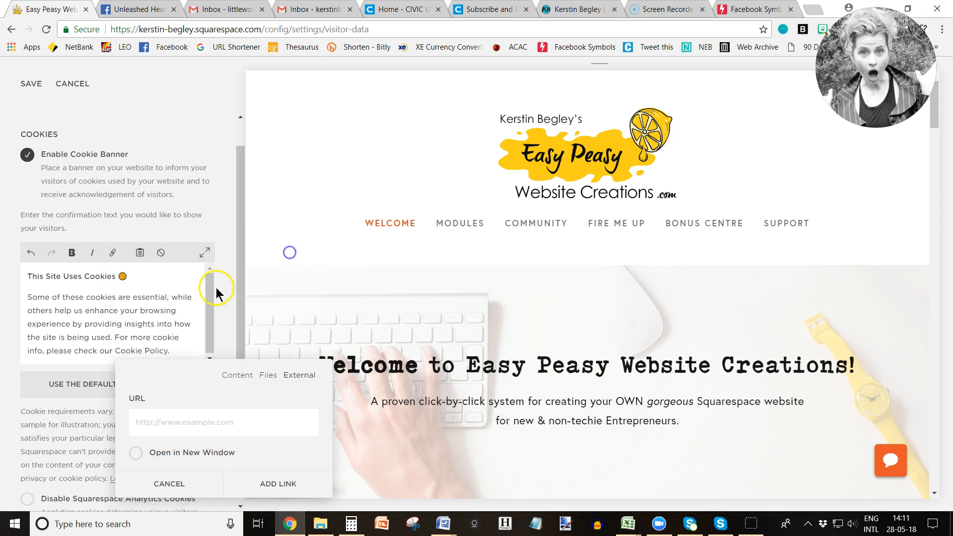
type("jek")
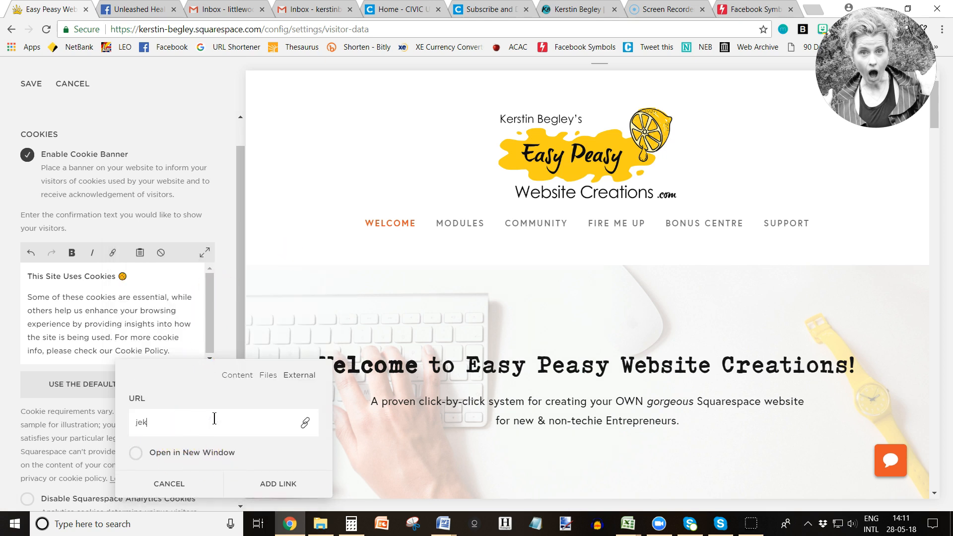
type("kerstinbegley.com/cookie")
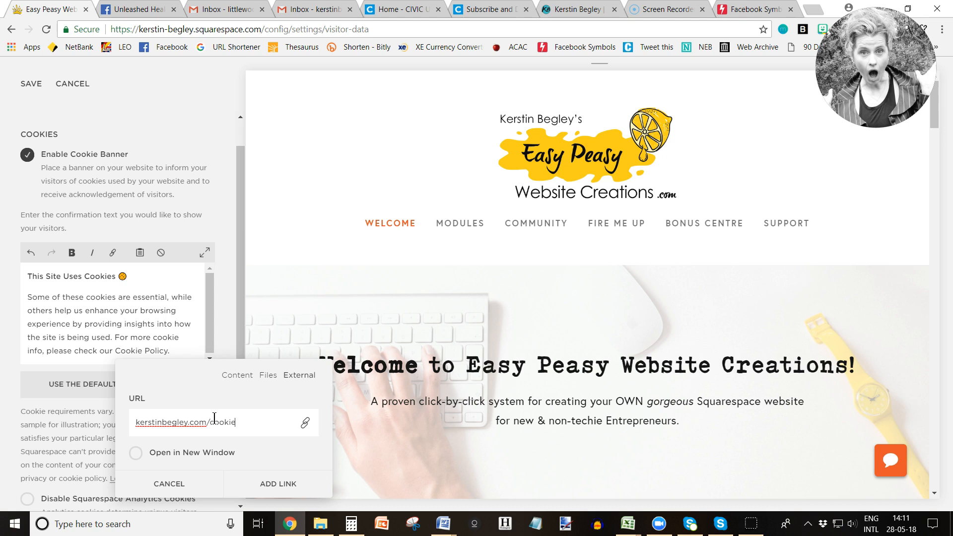
type("-policy")
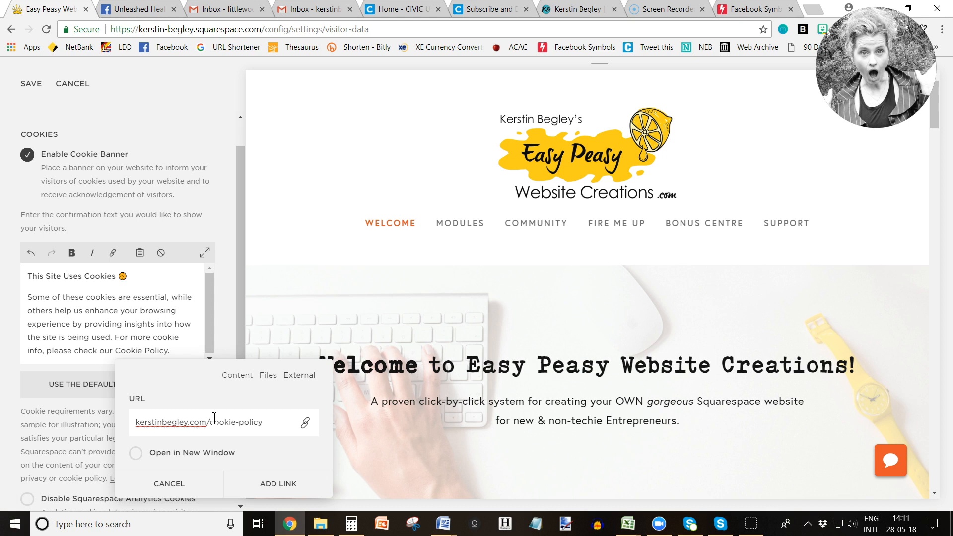
left_click(278, 484)
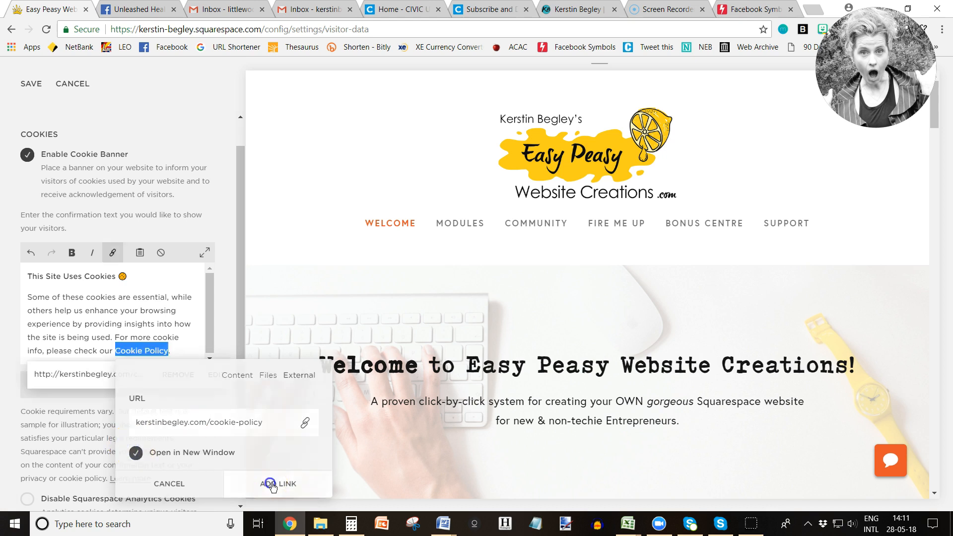
Add the link to the Cookie Policy words so the banner can be saved
left_click(276, 484)
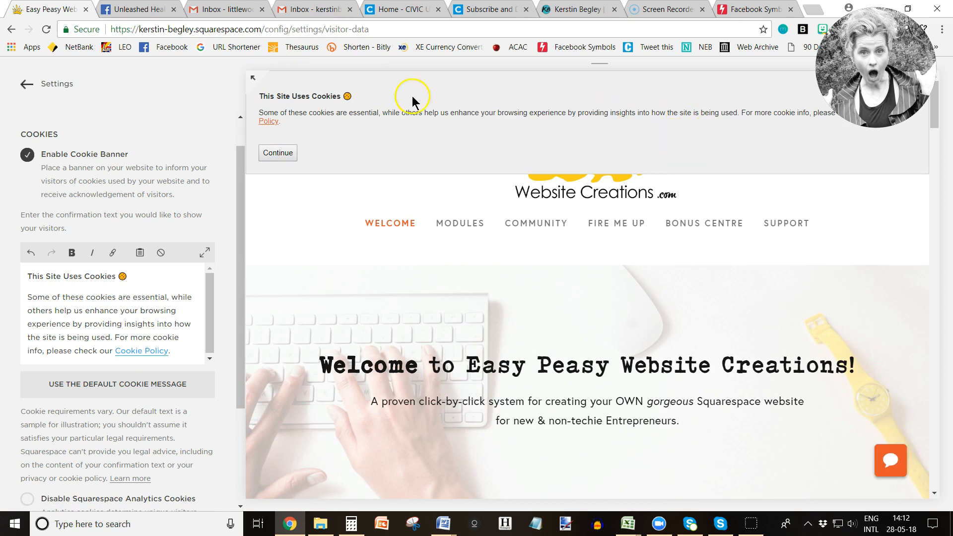
mouse_move(928, 159)
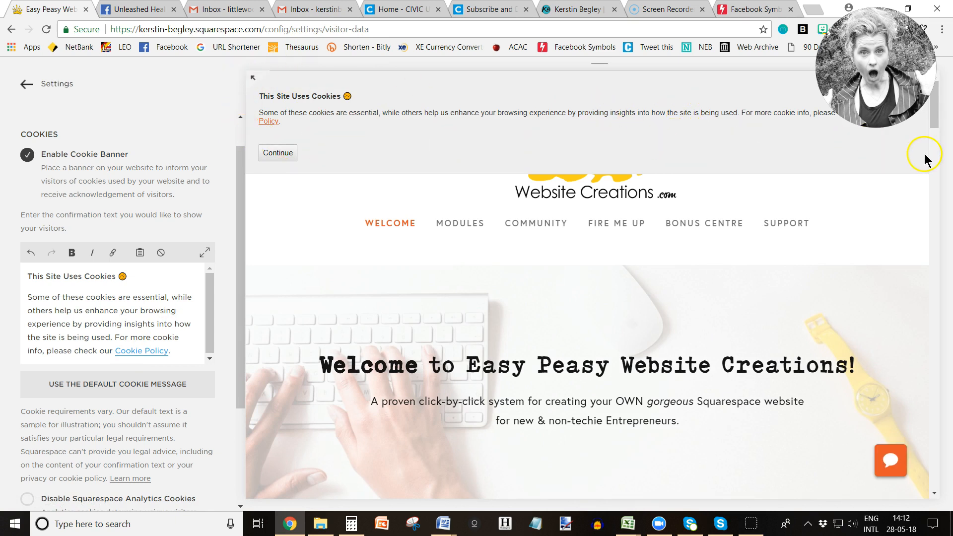
mouse_move(449, 133)
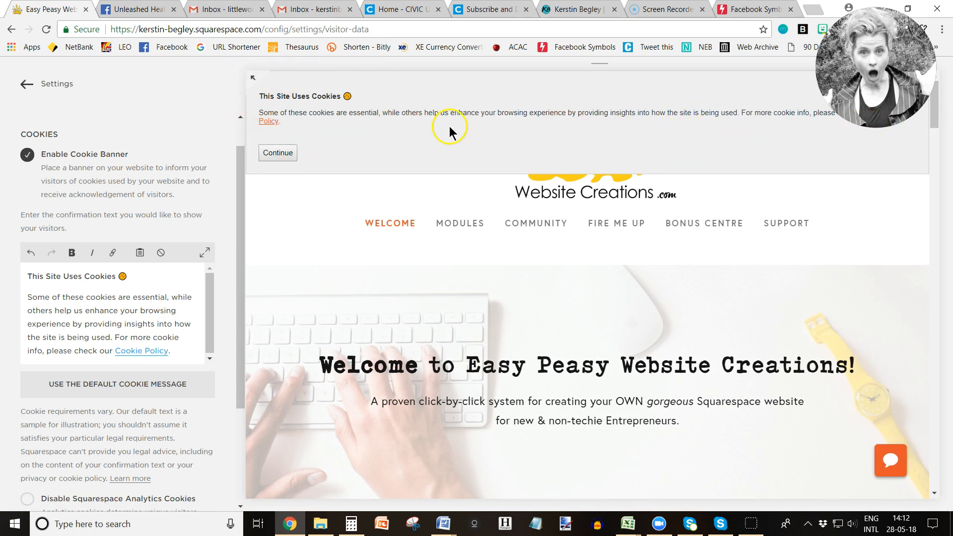
mouse_move(409, 147)
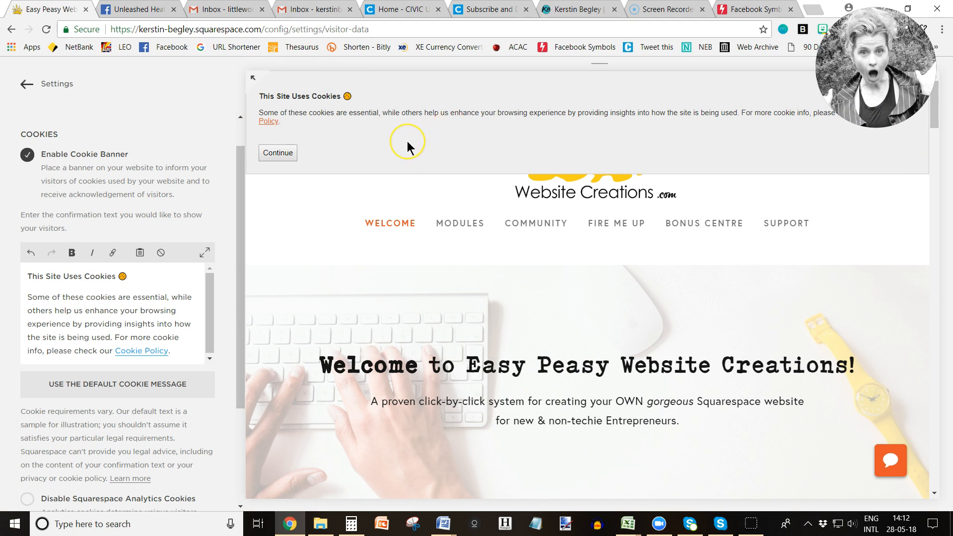
mouse_move(407, 148)
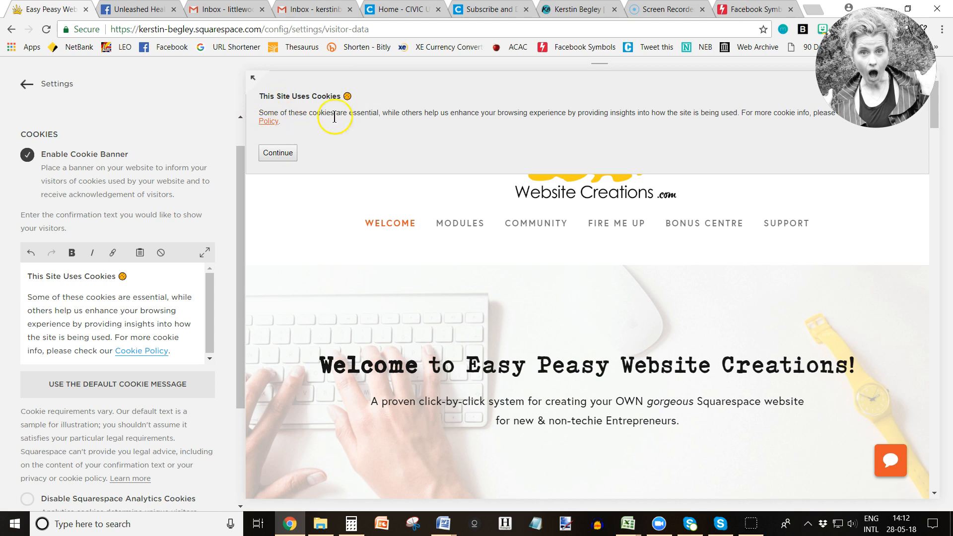
mouse_move(425, 114)
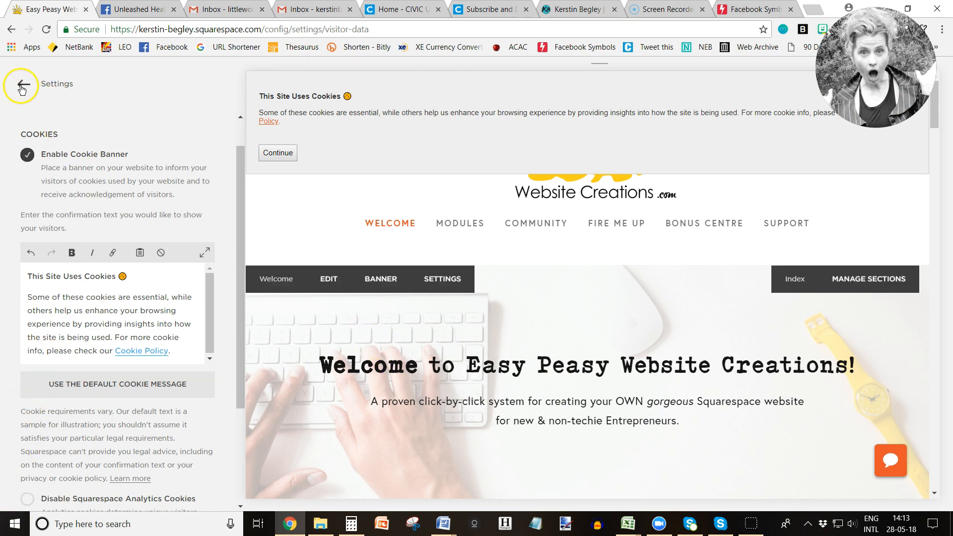
Leave the cookie settings and go back to the site's main admin menu
left_click(22, 85)
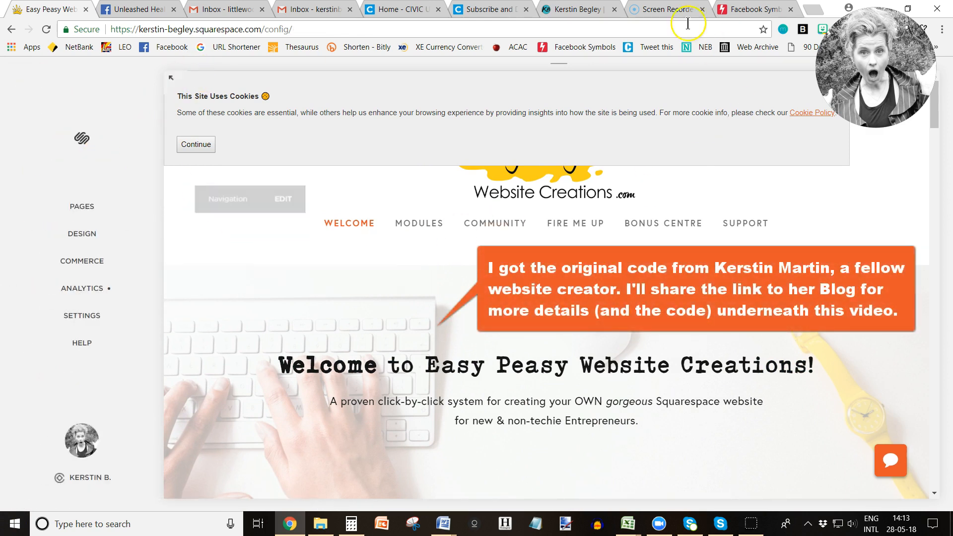
left_click(82, 316)
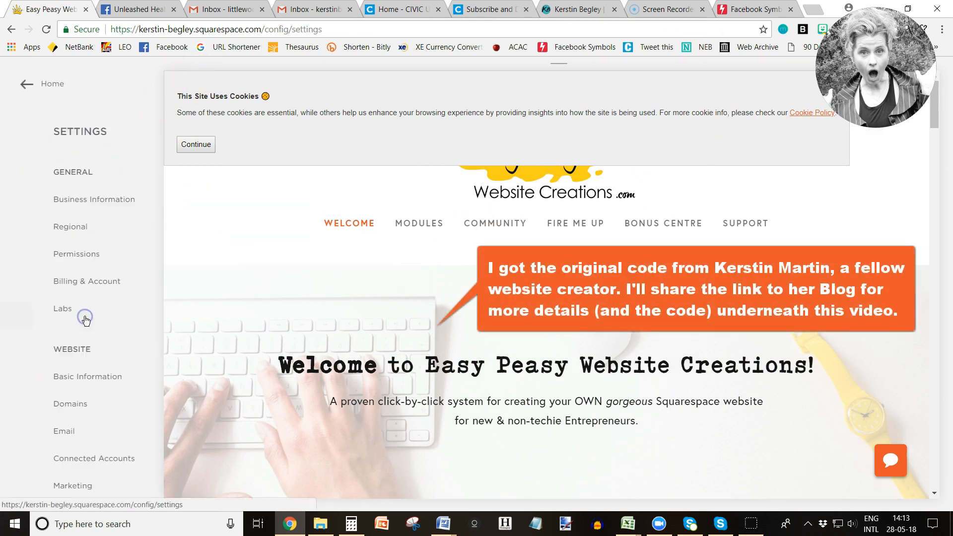
left_click(26, 84)
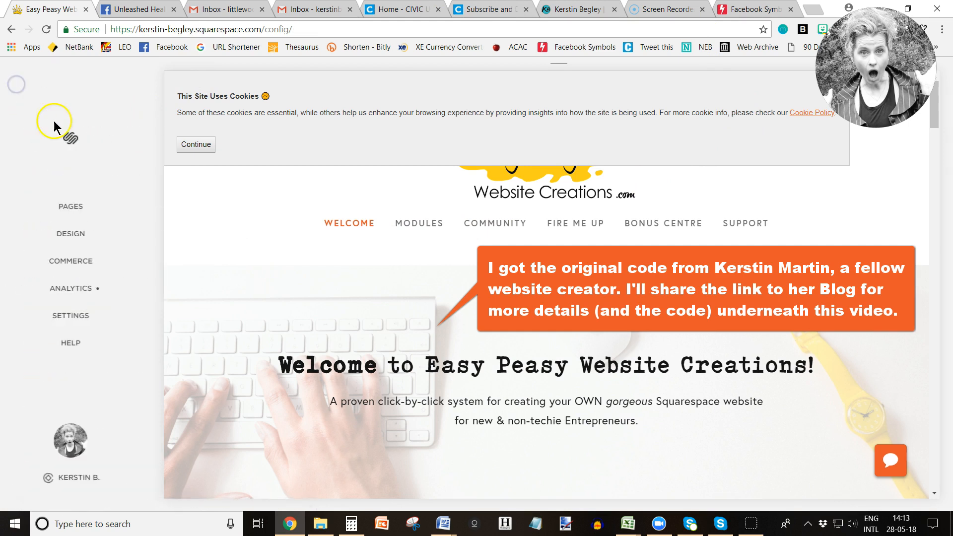
Go to Design > Custom CSS and paste the .cookie-notice styling code into the editor
left_click(70, 233)
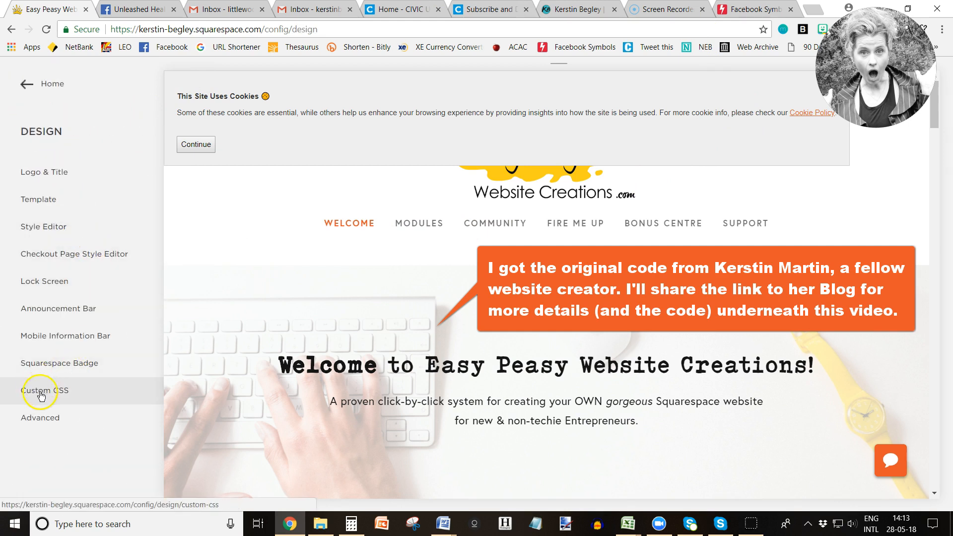
left_click(41, 393)
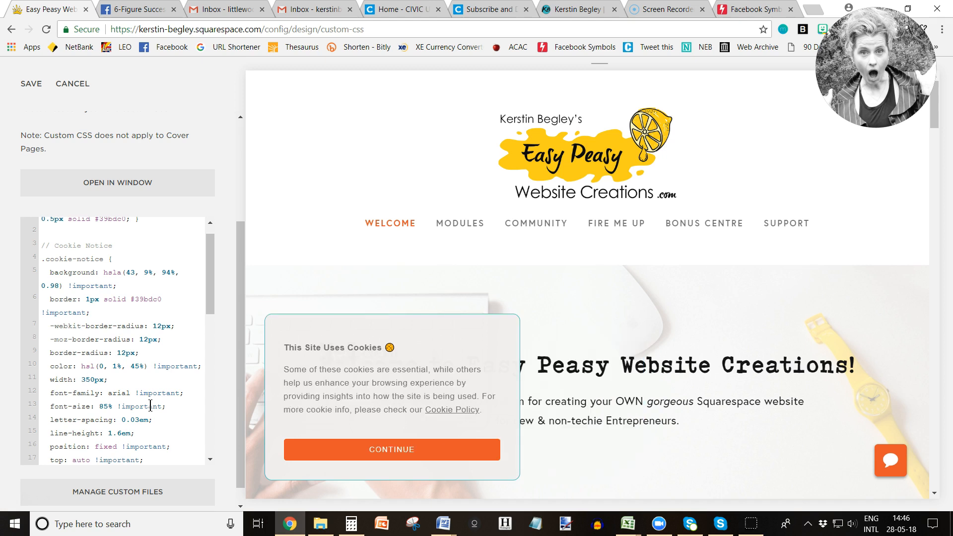
Change the banner width from 350px to 450px, save the CSS, and switch to the kerstinbegley.com tab
double_click(91, 379)
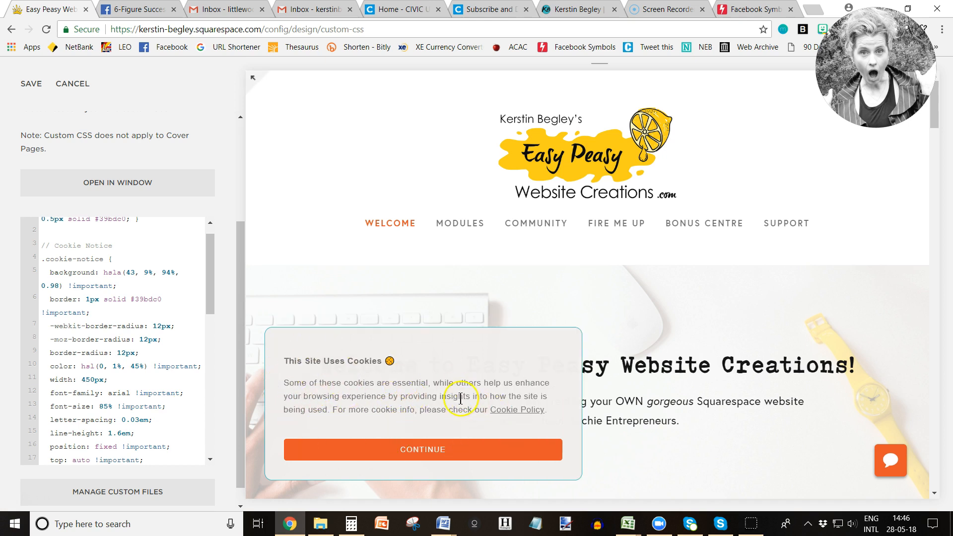
left_click(31, 84)
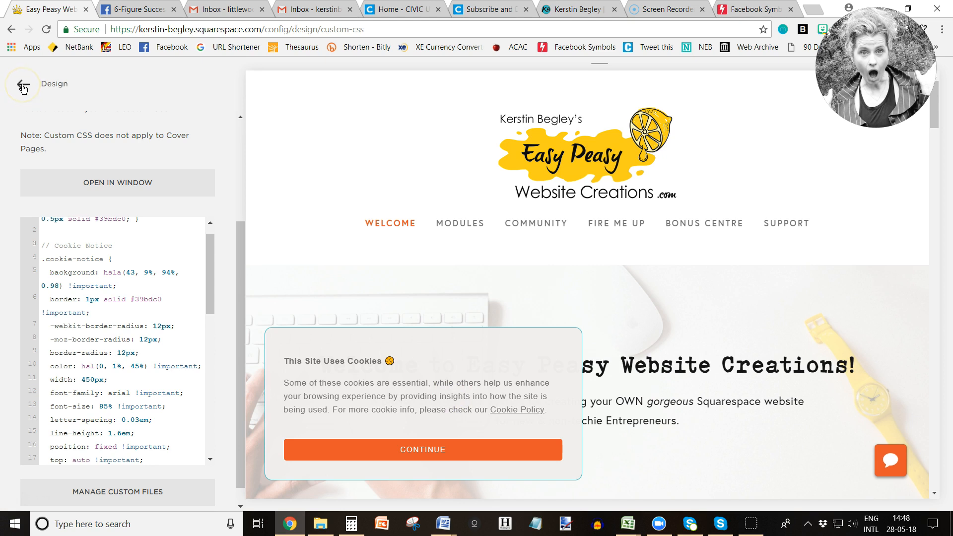
left_click(24, 83)
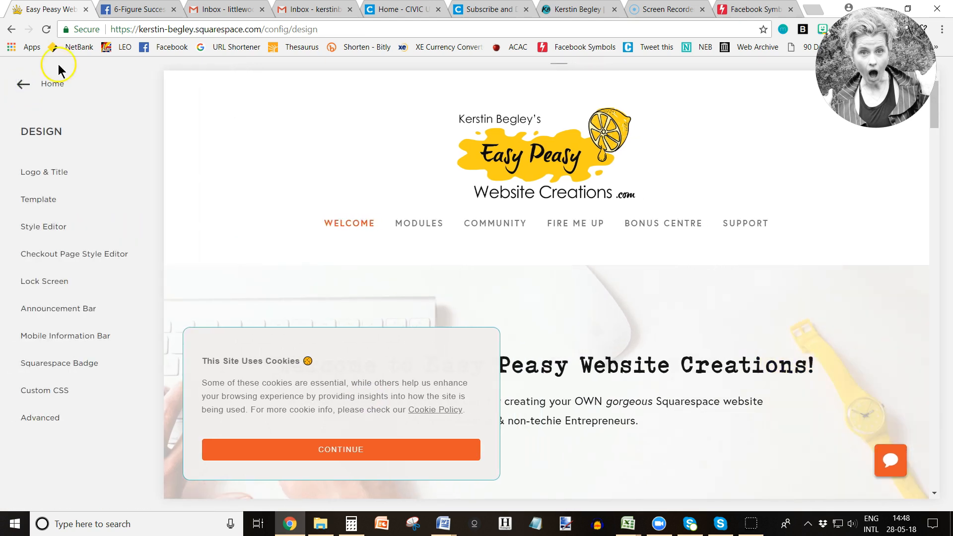
mouse_move(45, 444)
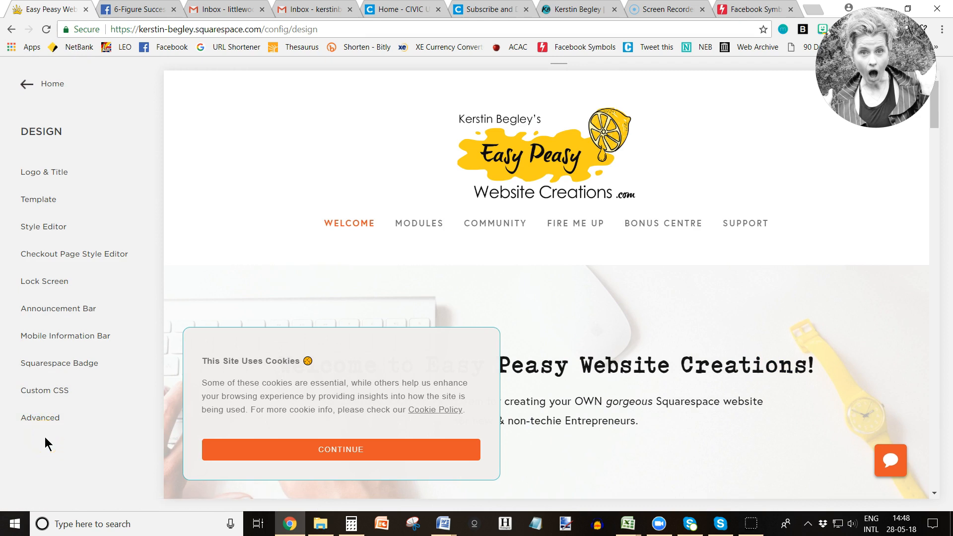
mouse_move(831, 210)
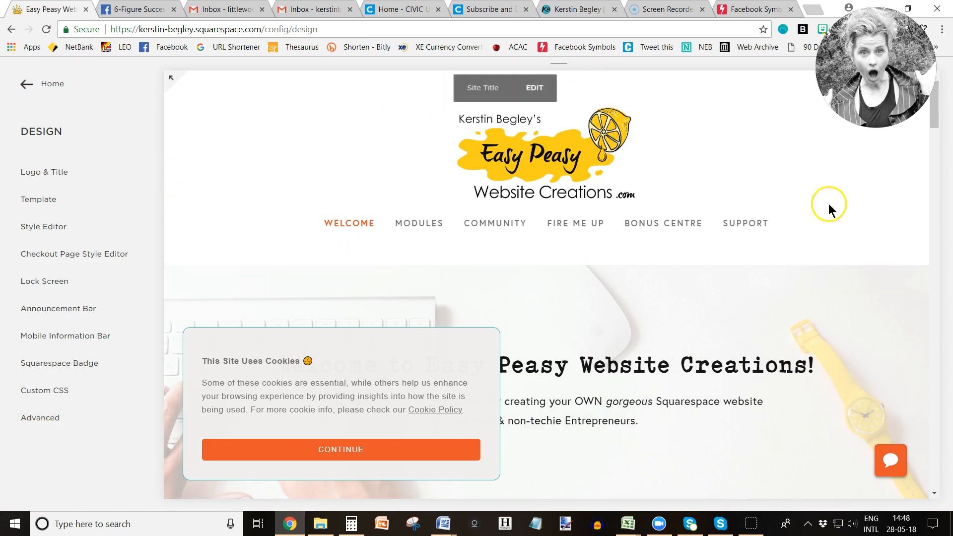
left_click(574, 10)
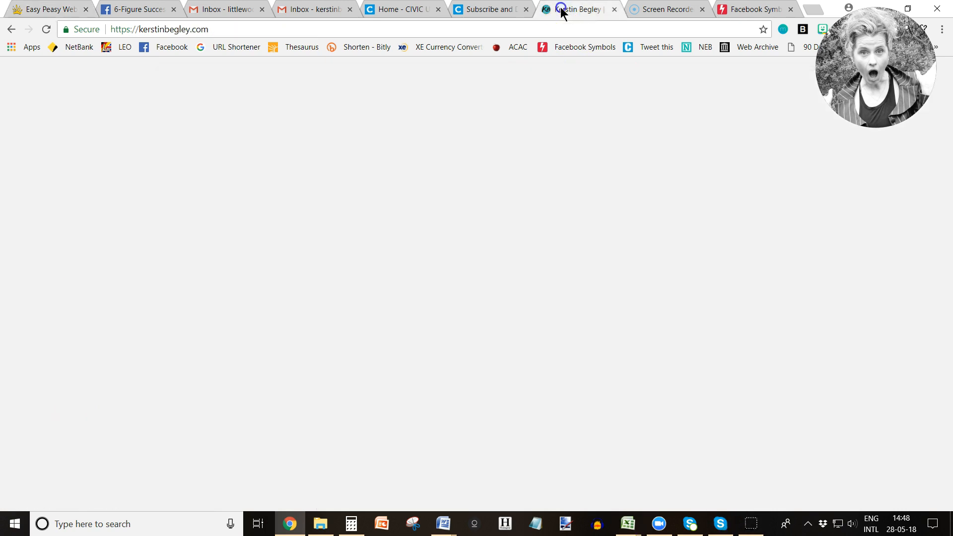
Scroll to the kerstinbegley.com footer and open the COOKIE POLICY page
left_click(578, 8)
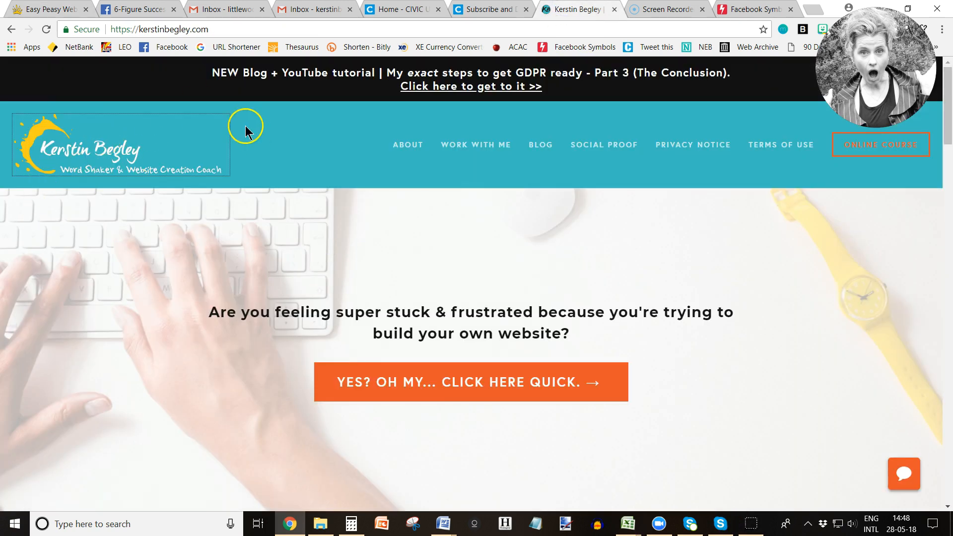
left_click(471, 381)
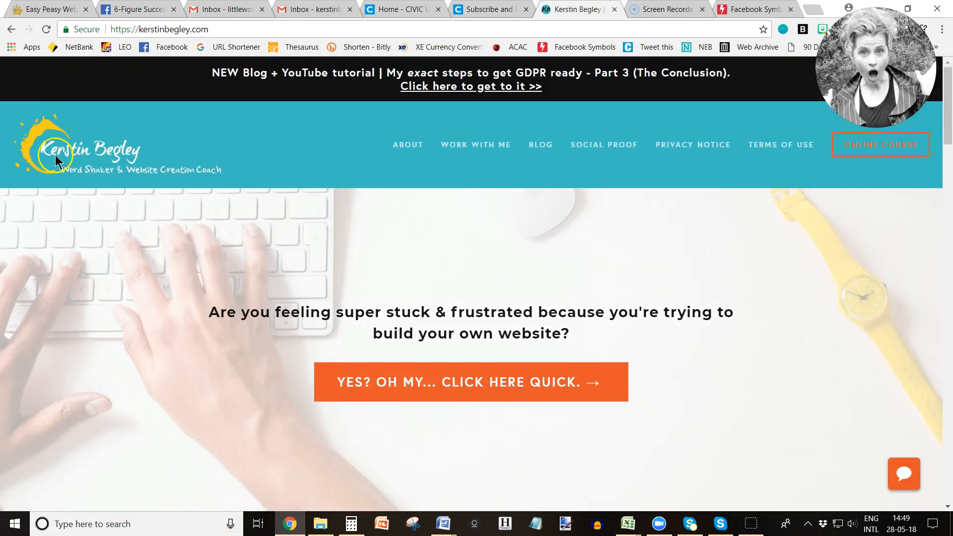
left_click(45, 10)
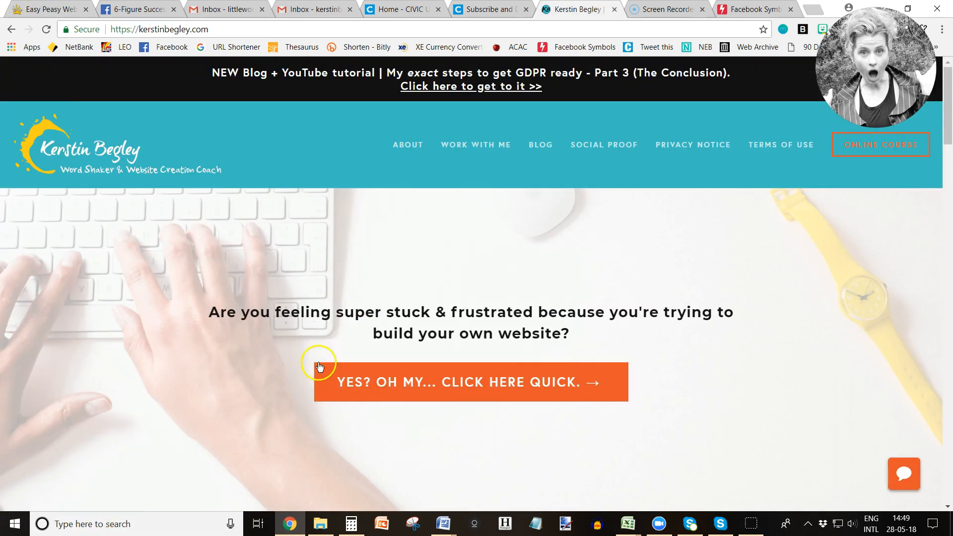
scroll("down", 3)
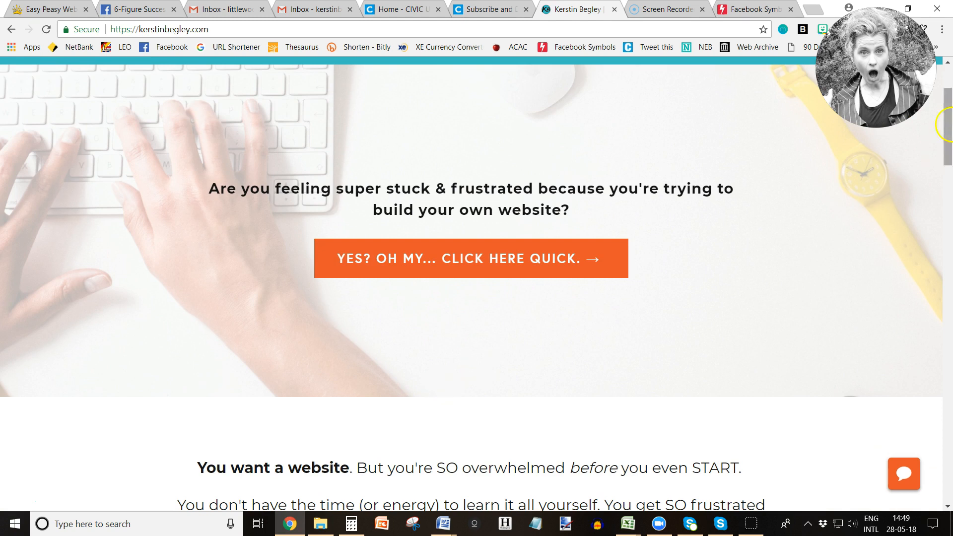
scroll("down", 3)
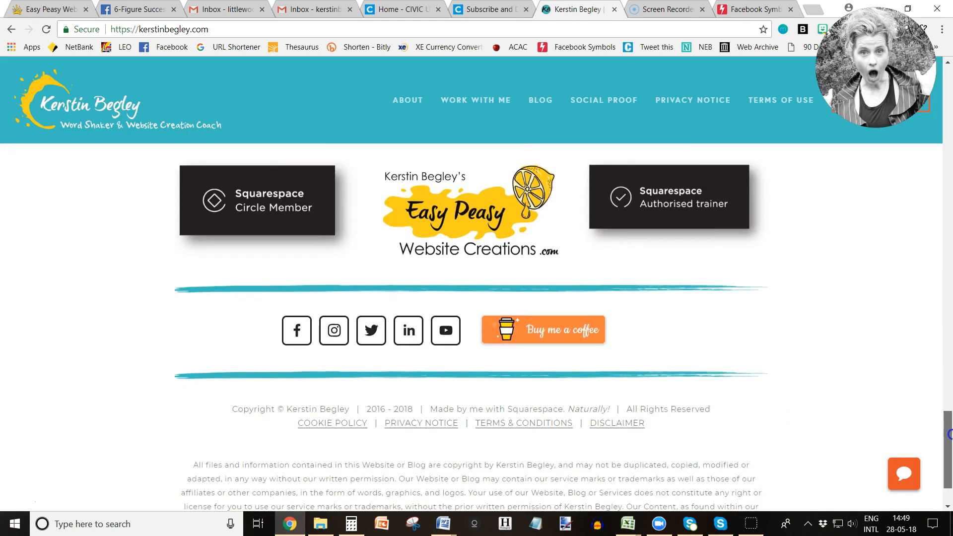
left_click(332, 423)
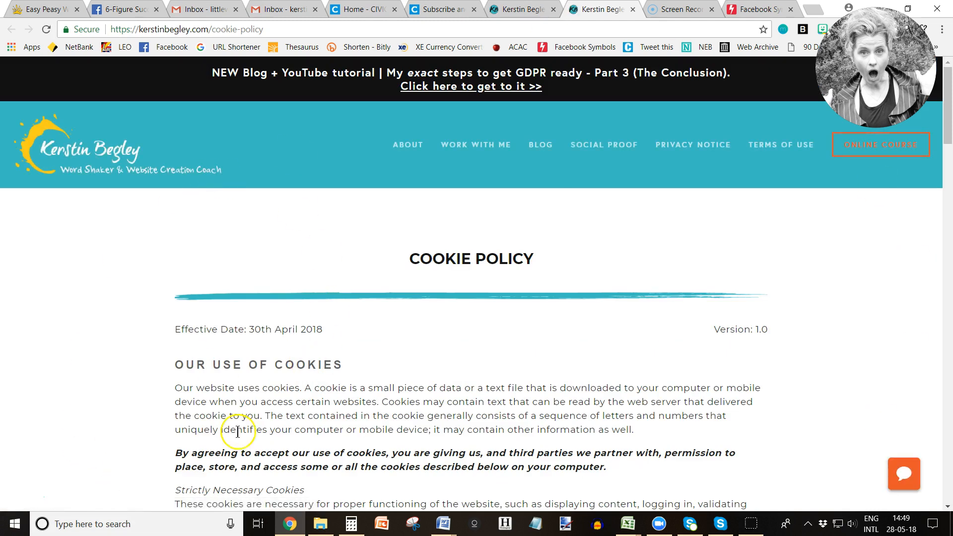
mouse_move(361, 454)
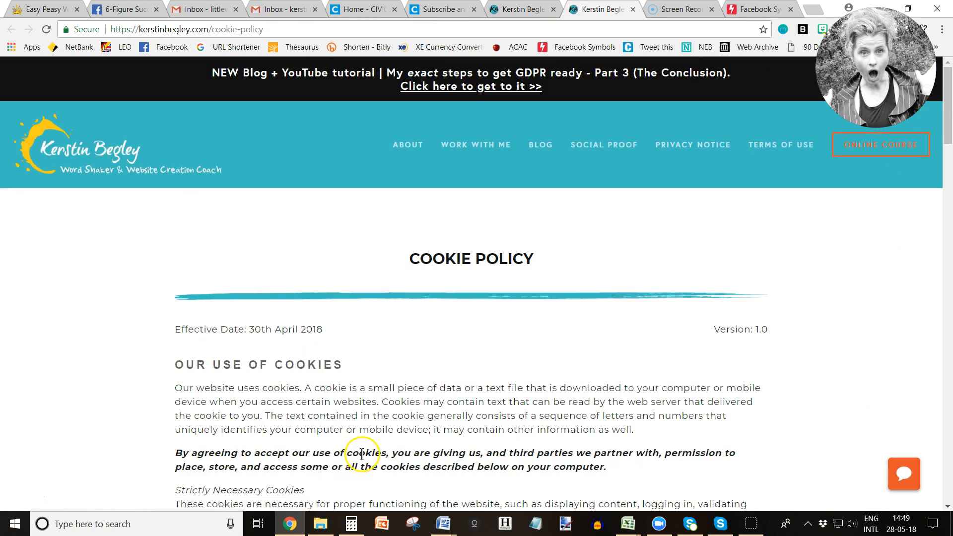
mouse_move(459, 387)
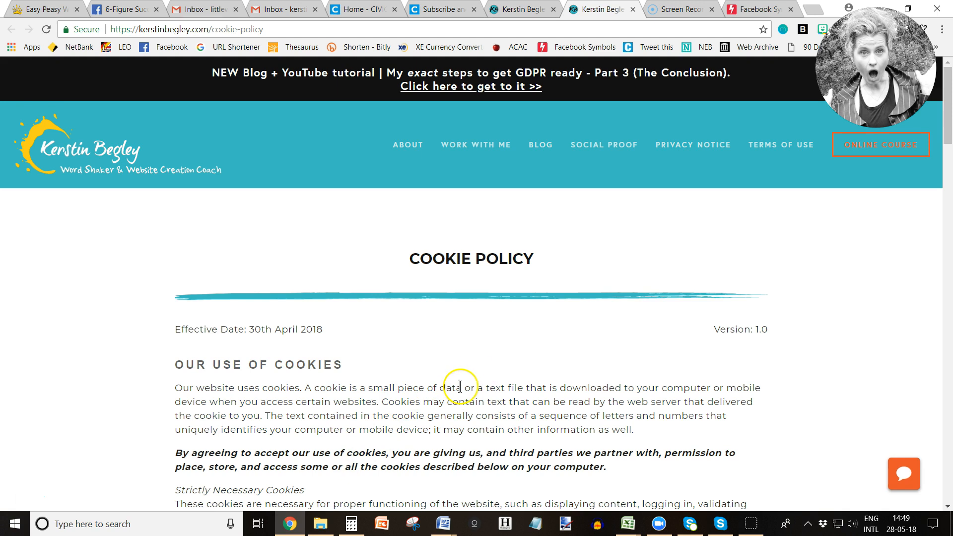
mouse_move(343, 415)
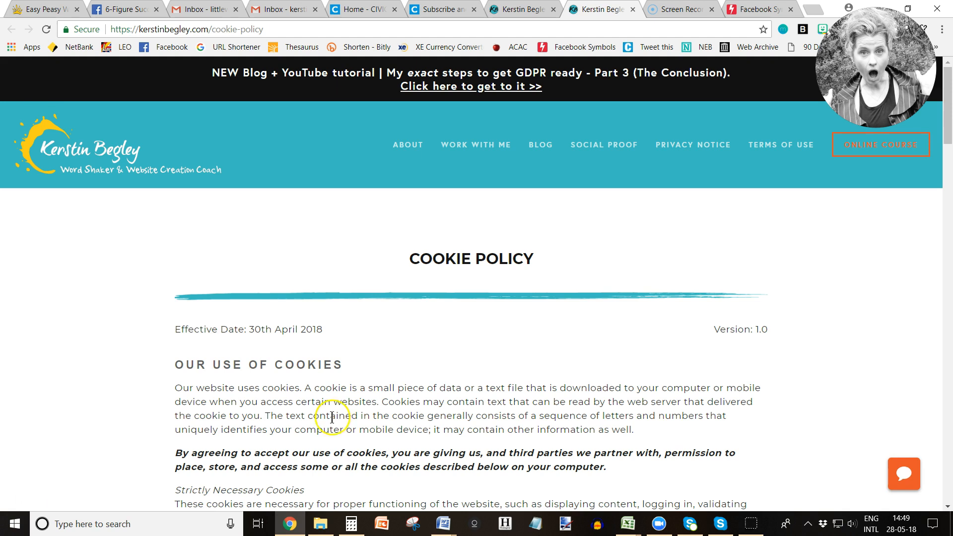
left_click(40, 9)
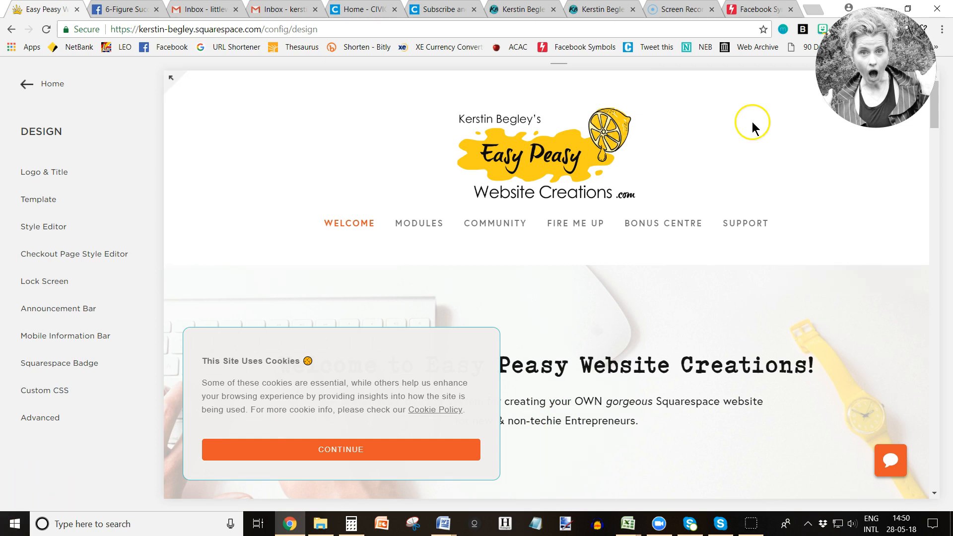
left_click(523, 9)
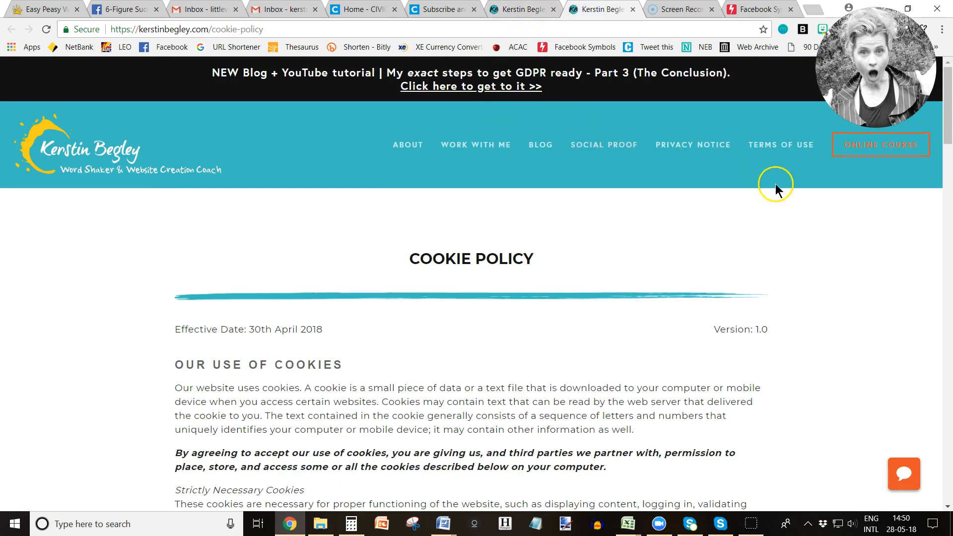
Open PRIVACY NOTICE from the site navigation and scroll down to its closing questions section
left_click(677, 145)
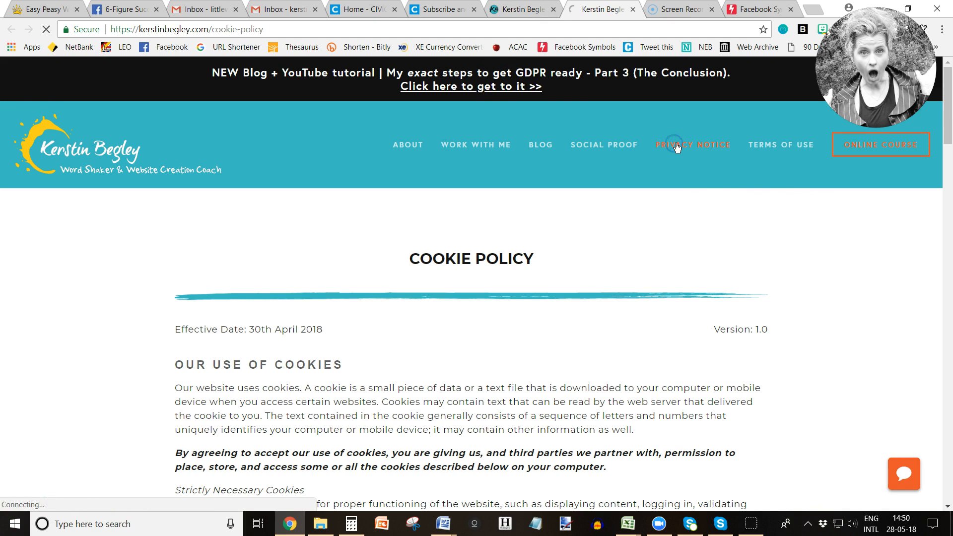
left_click(675, 145)
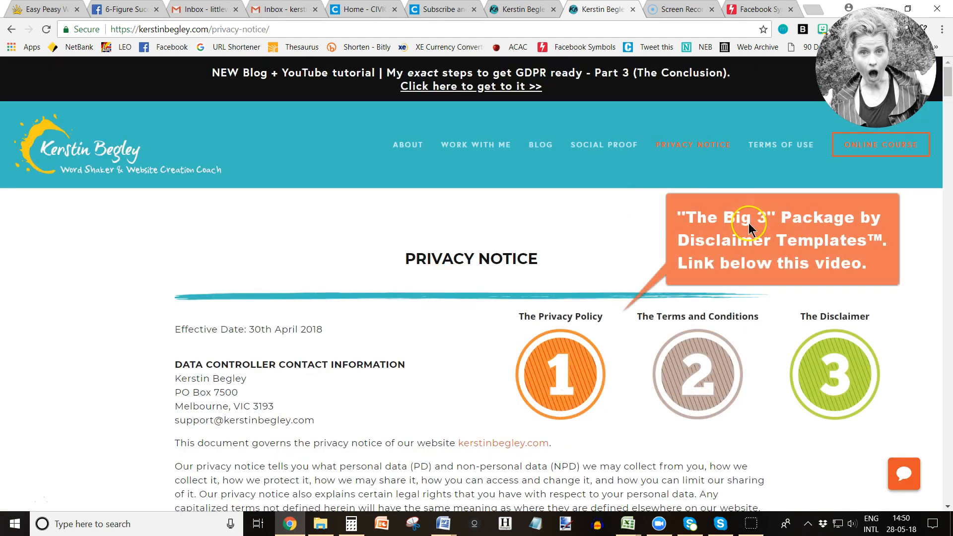
left_click(782, 145)
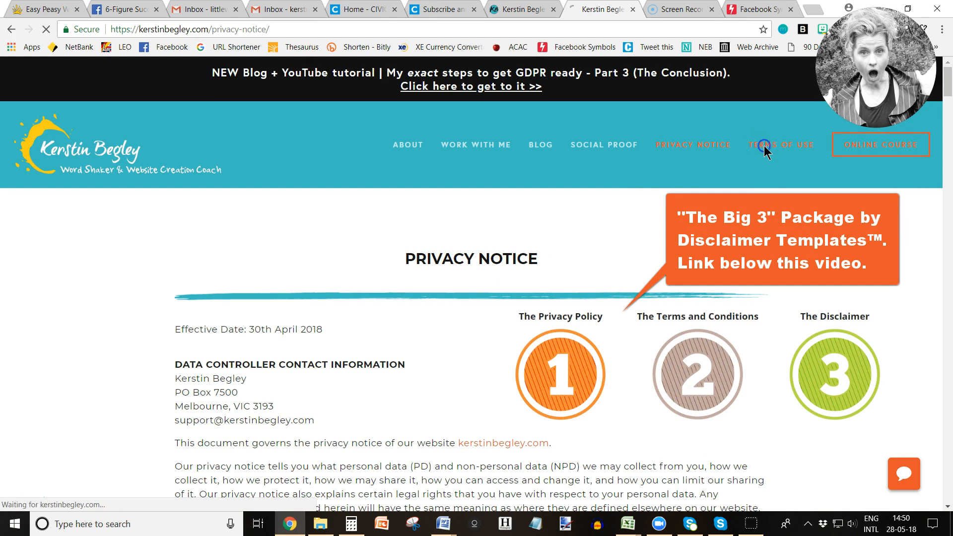
left_click(781, 145)
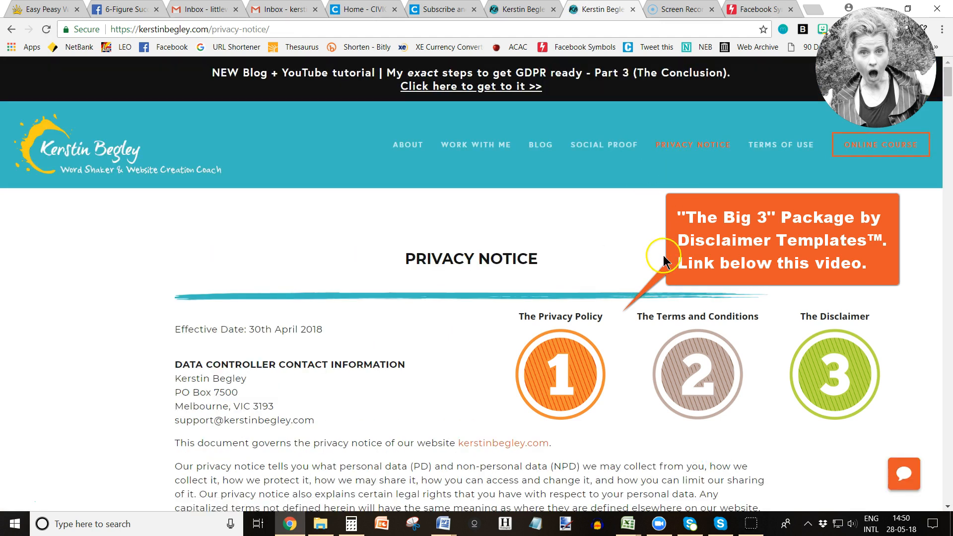
mouse_move(483, 387)
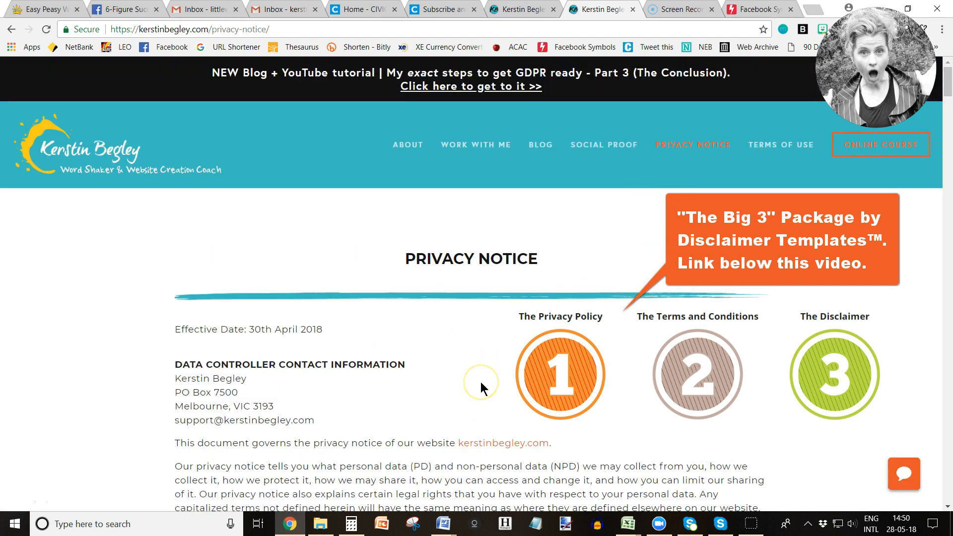
mouse_move(390, 434)
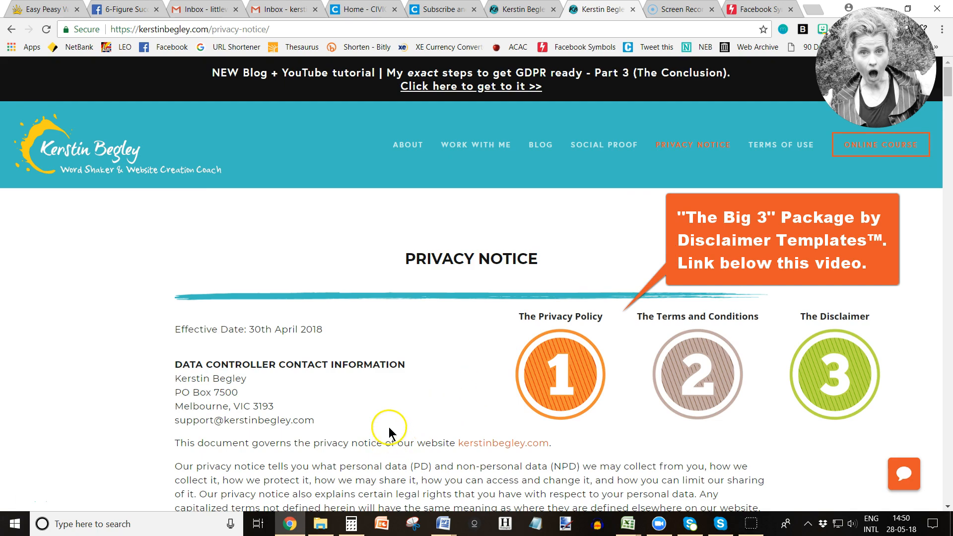
scroll("down", 3)
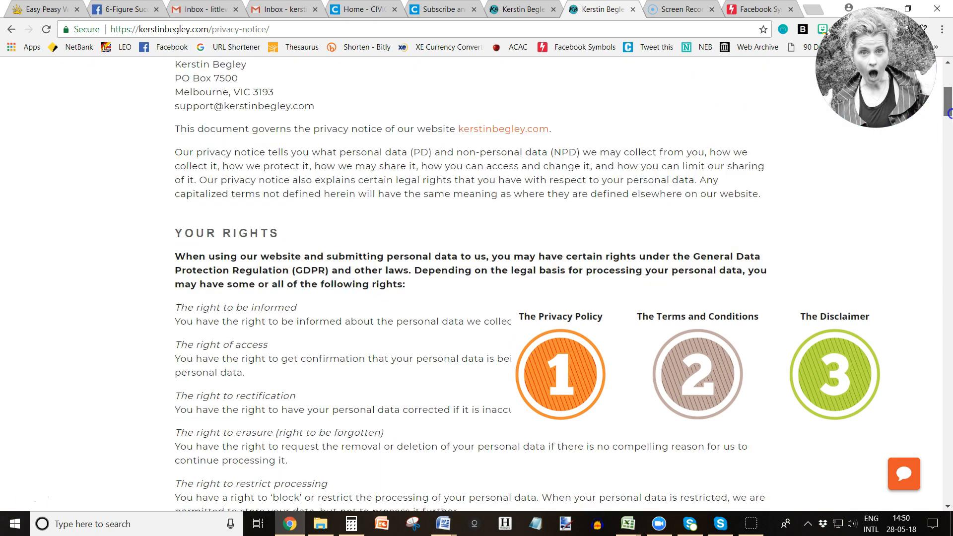
scroll("down", 3)
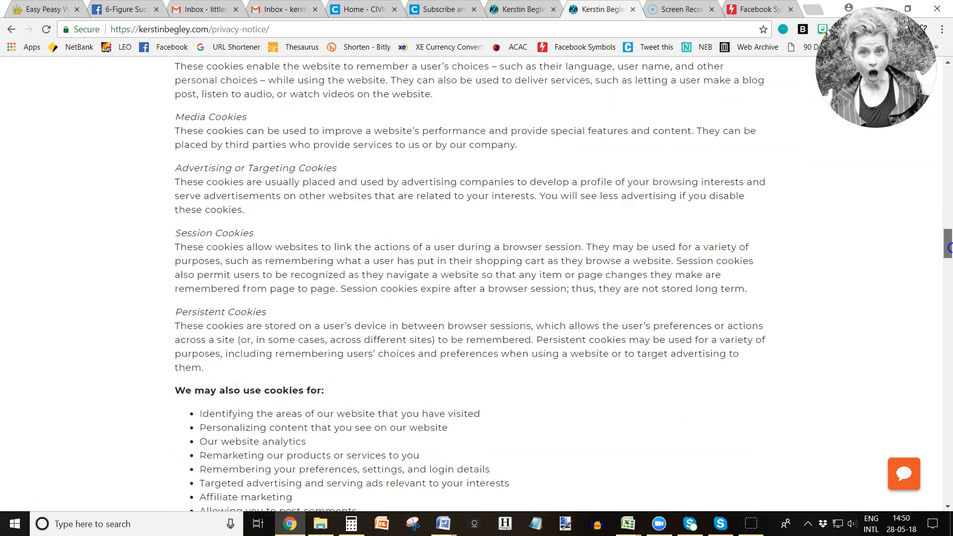
scroll("down", 3)
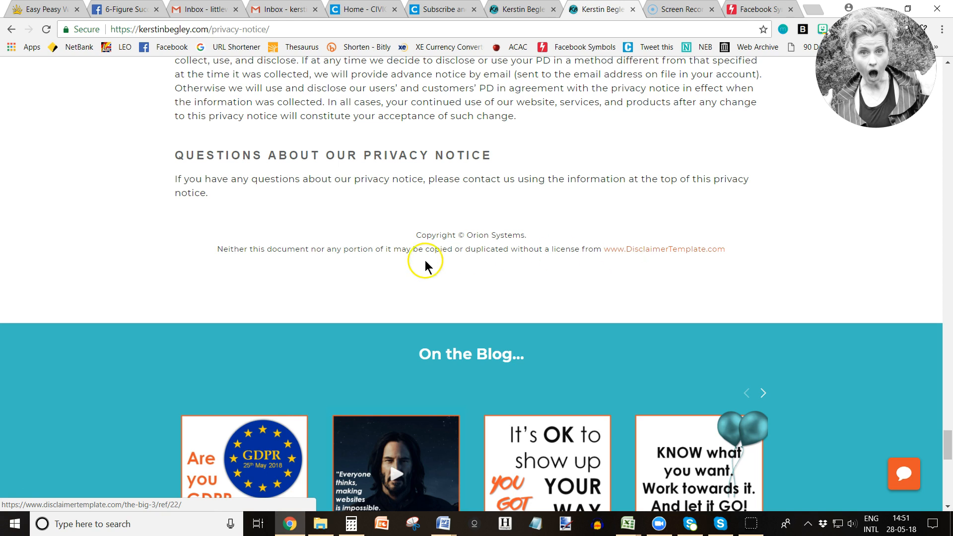
mouse_move(351, 265)
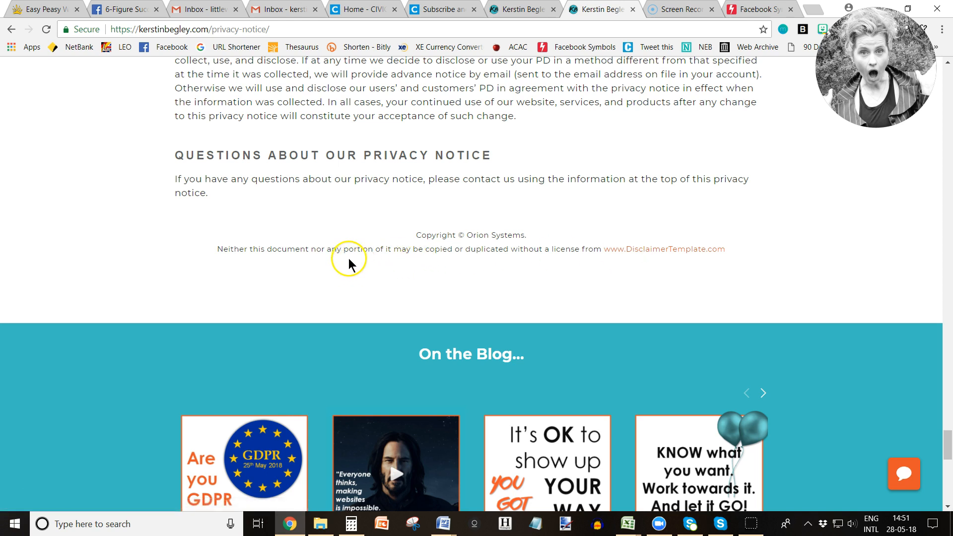
mouse_move(342, 265)
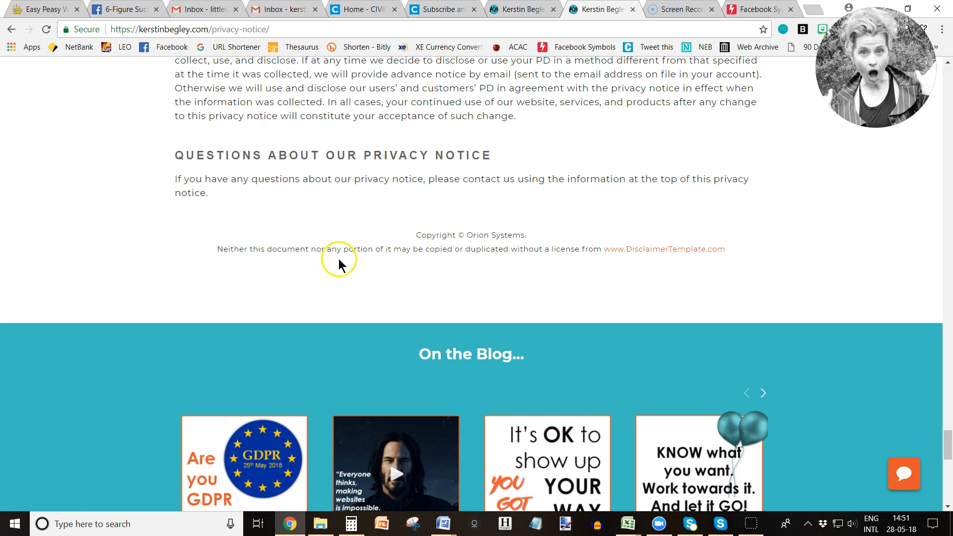
mouse_move(216, 382)
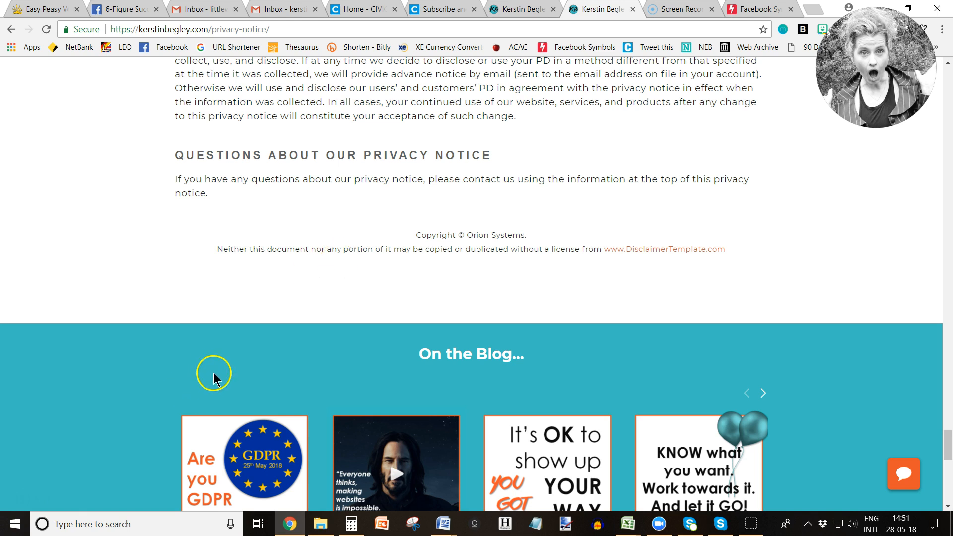